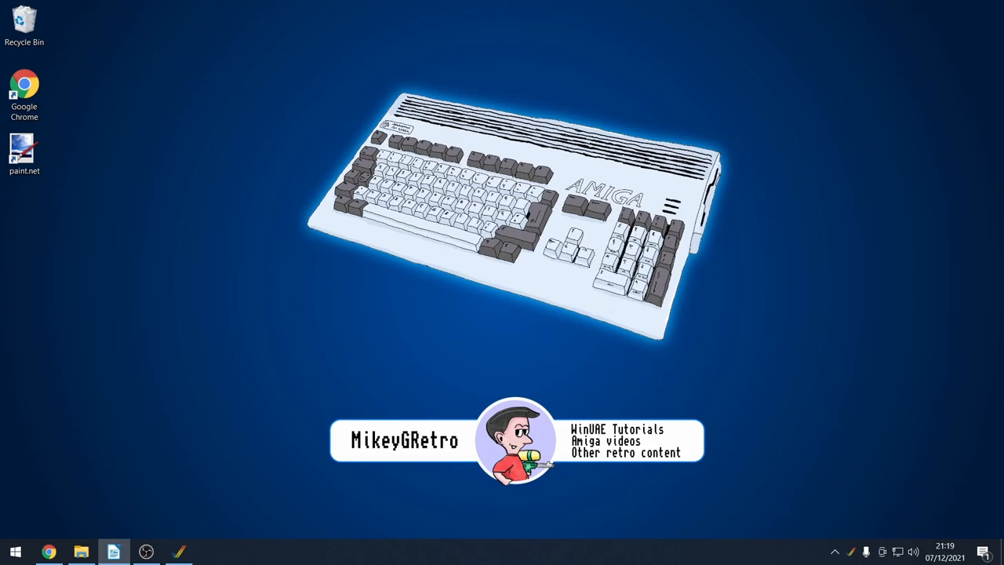
# - Browse File Explorer to the CDs folder holding the T-Zer0 (1999)(Clickboom) image files
pyautogui.click(82, 551)
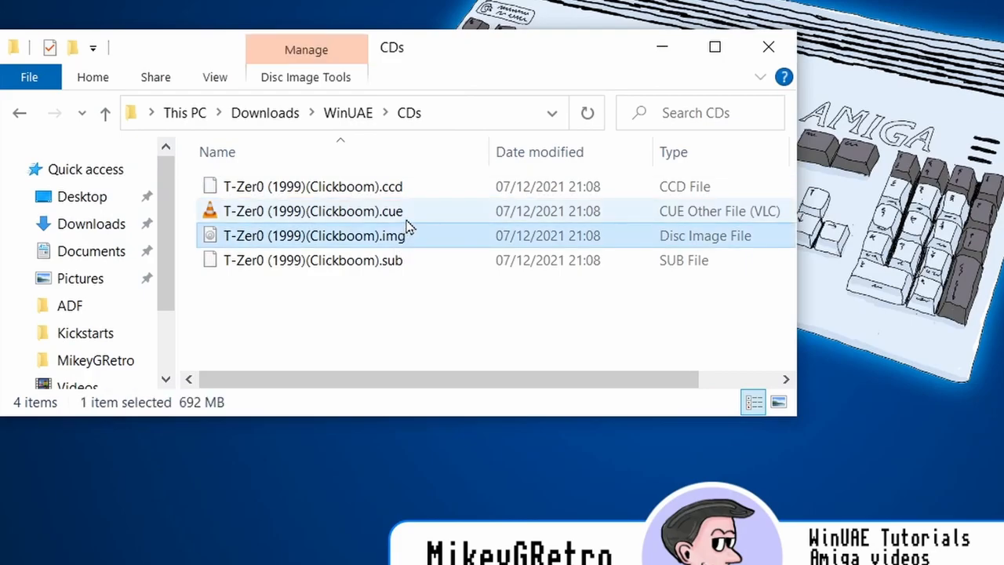
pyautogui.click(314, 235)
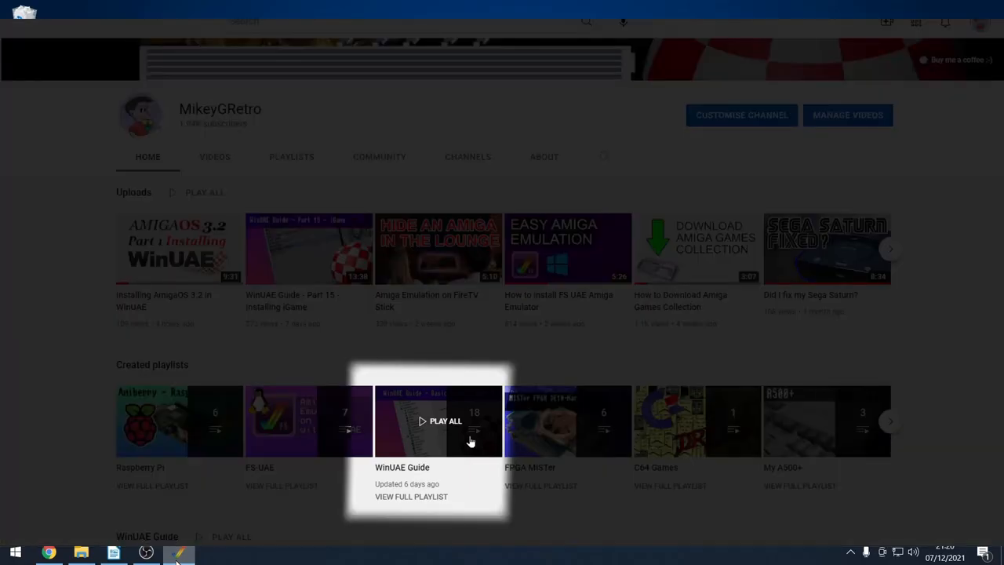
# - Enable CDFS automount of CD/DVD drives and load T-Zer0 (1999)(Clickboom).cue as CD image
pyautogui.click(179, 554)
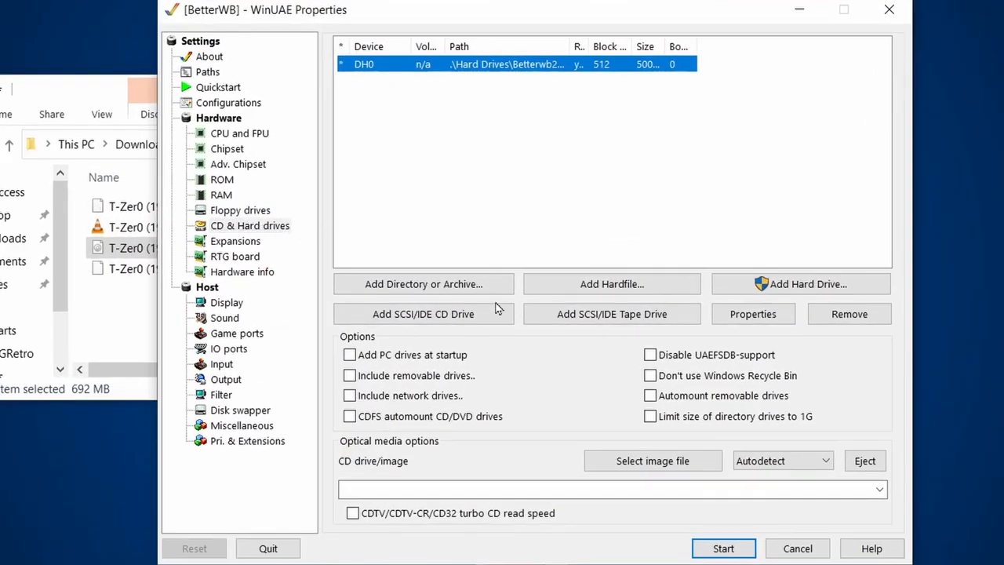
pyautogui.click(349, 416)
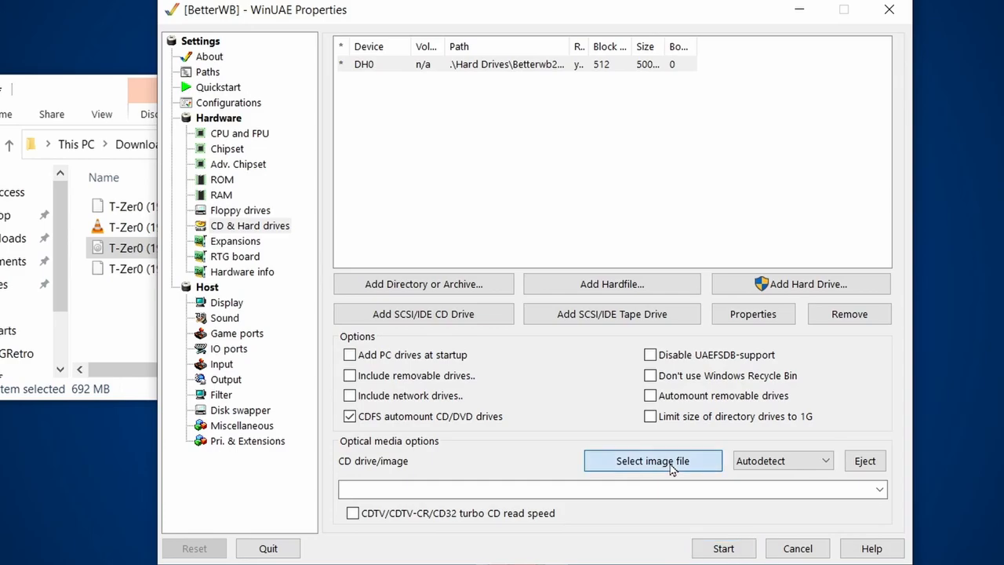
pyautogui.click(652, 461)
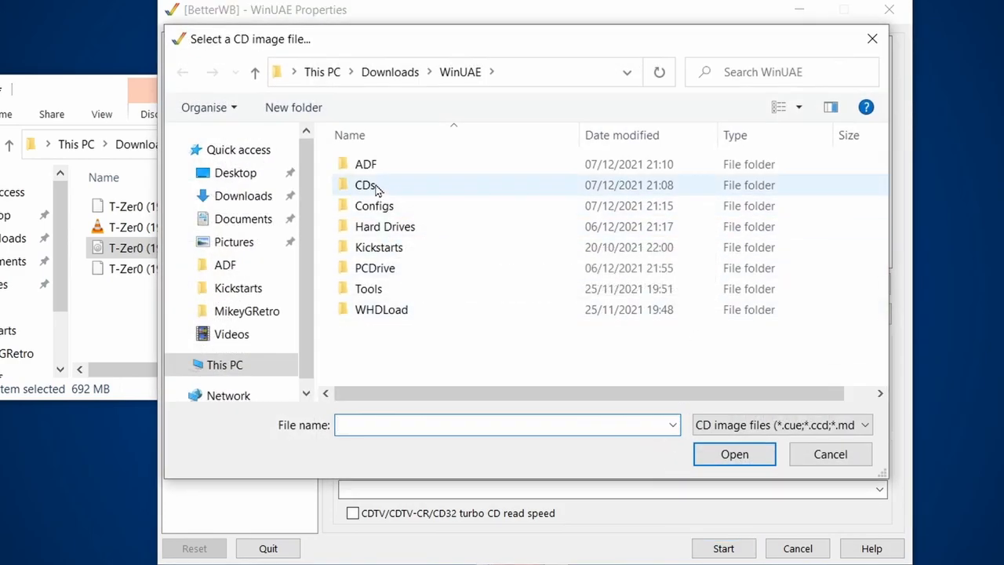
pyautogui.doubleClick(365, 184)
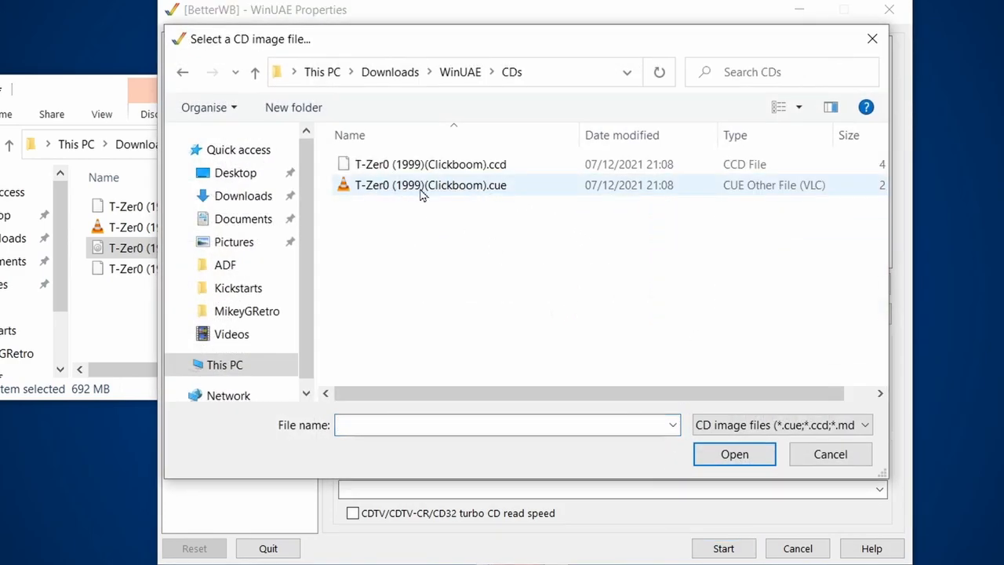
pyautogui.click(429, 185)
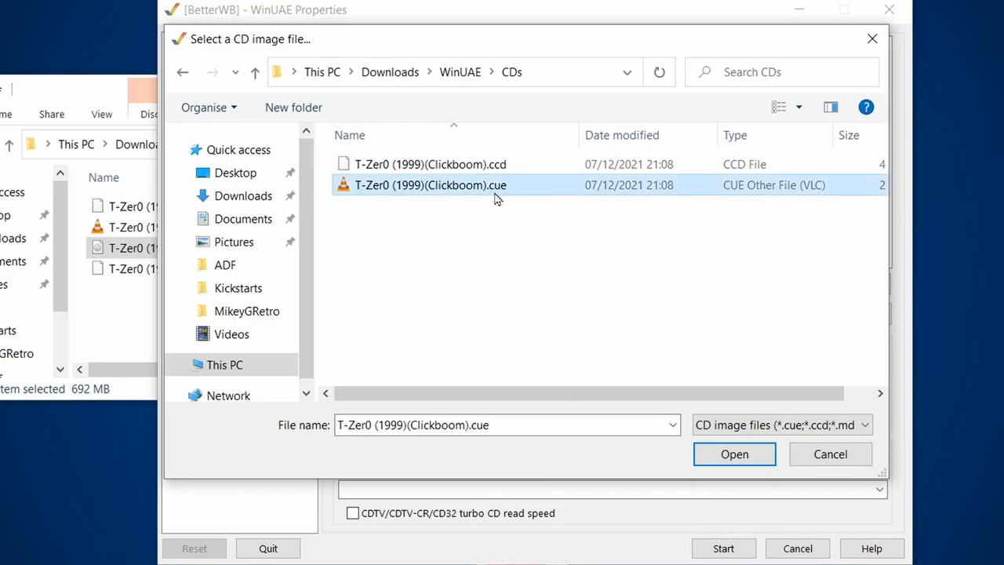
pyautogui.click(735, 453)
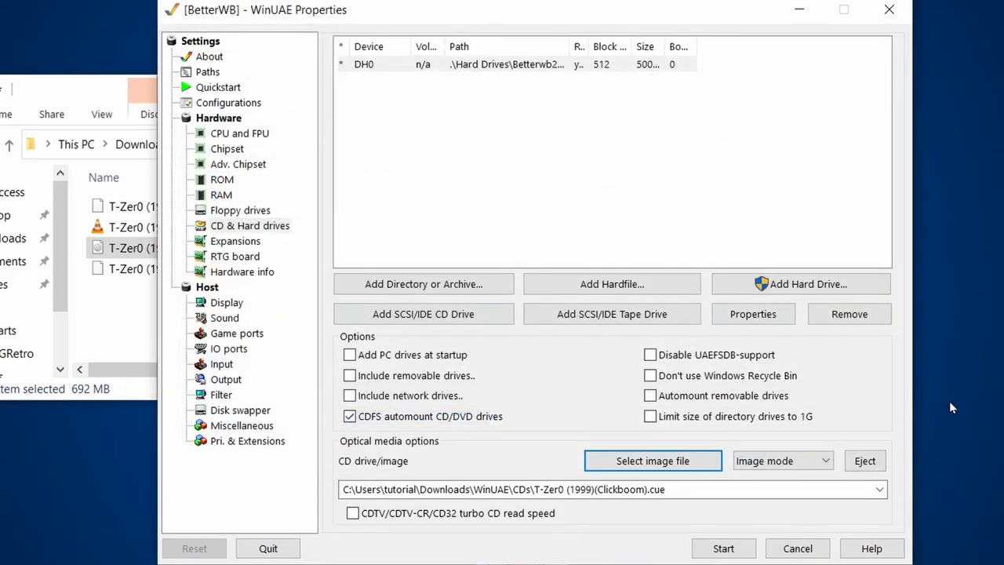
# - In Host > Sound, enable Include CD and FMV audio and set the volume channel to CD
pyautogui.click(224, 317)
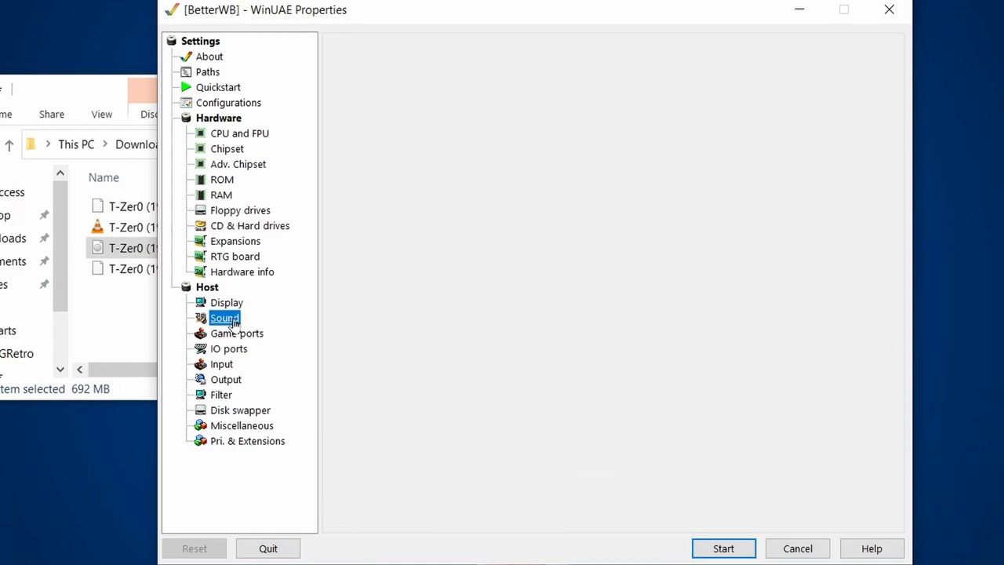
pyautogui.click(224, 318)
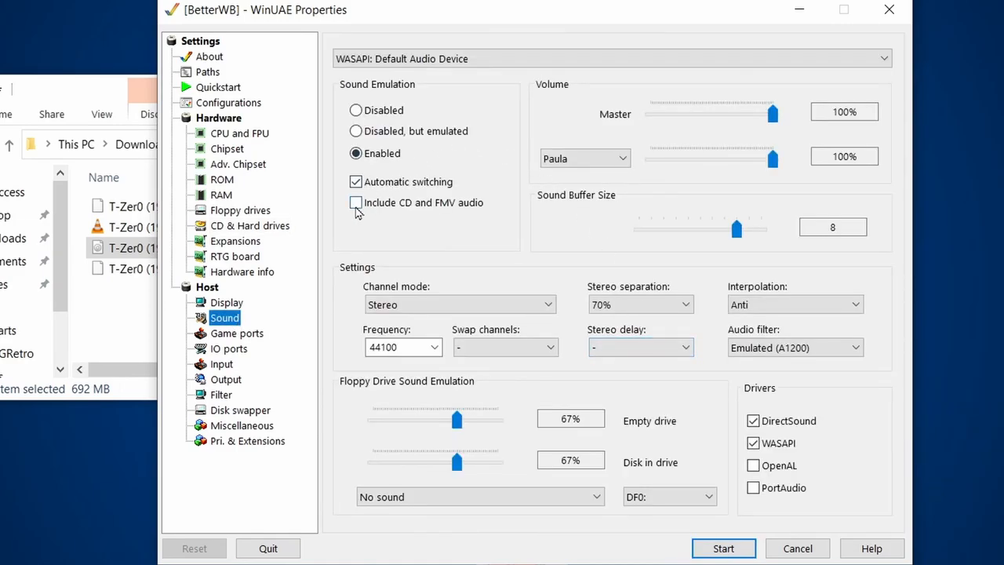
pyautogui.click(356, 202)
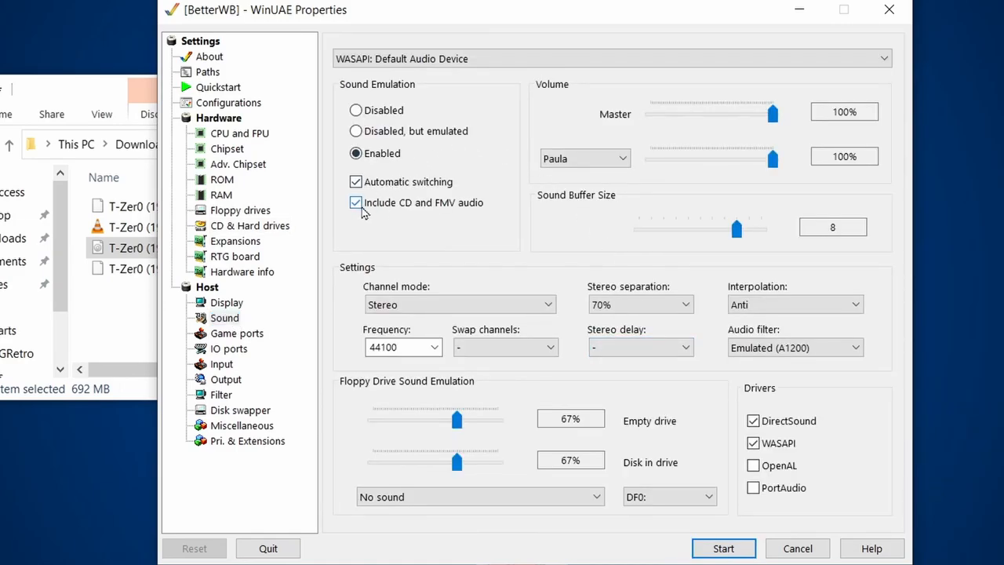
pyautogui.moveTo(463, 216)
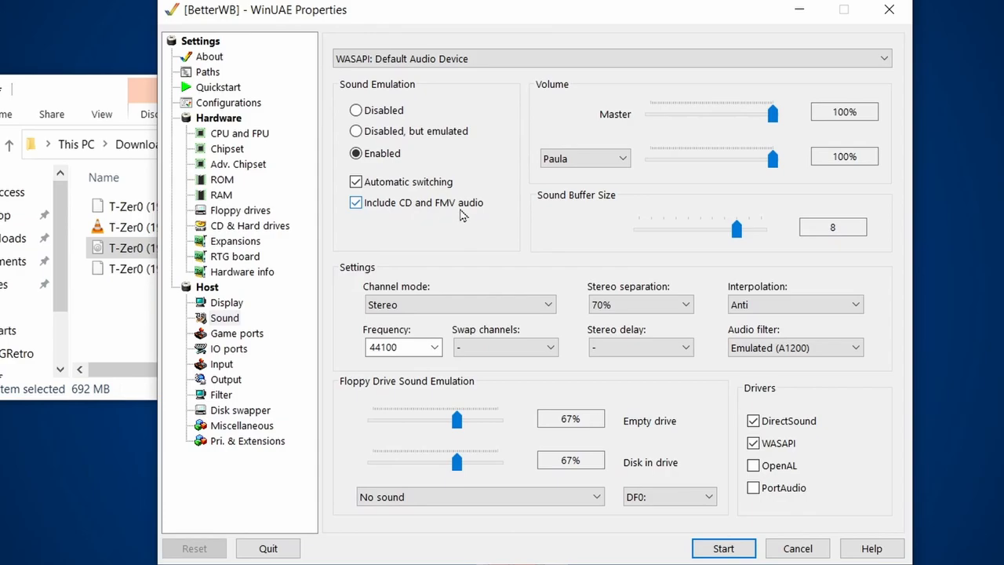
pyautogui.click(611, 158)
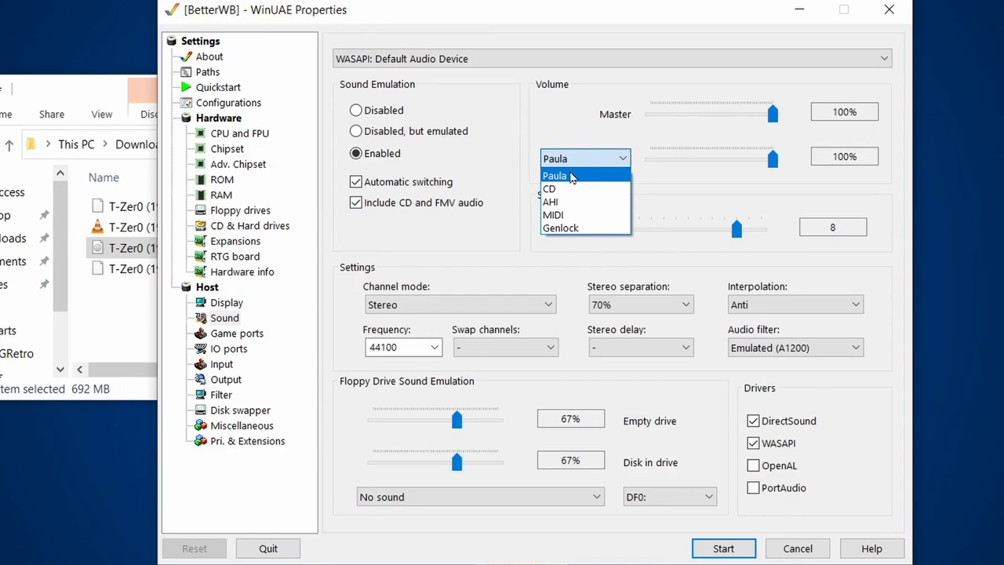
pyautogui.click(549, 188)
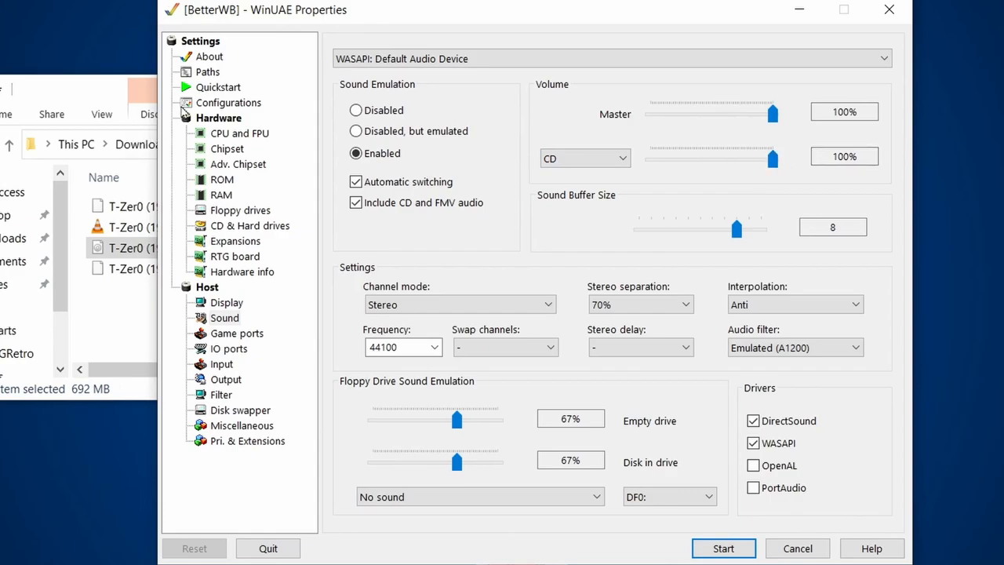
pyautogui.moveTo(841, 534)
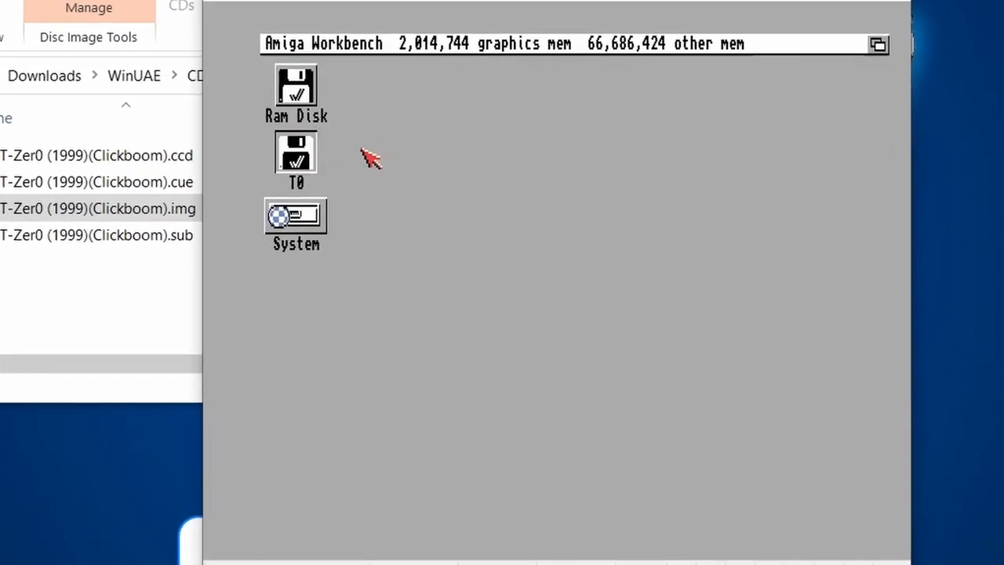
# - Start the emulated Amiga and open the T0 disk window showing T0Install and T0SetUp
pyautogui.moveTo(295, 152); pyautogui.dragTo(390, 162)
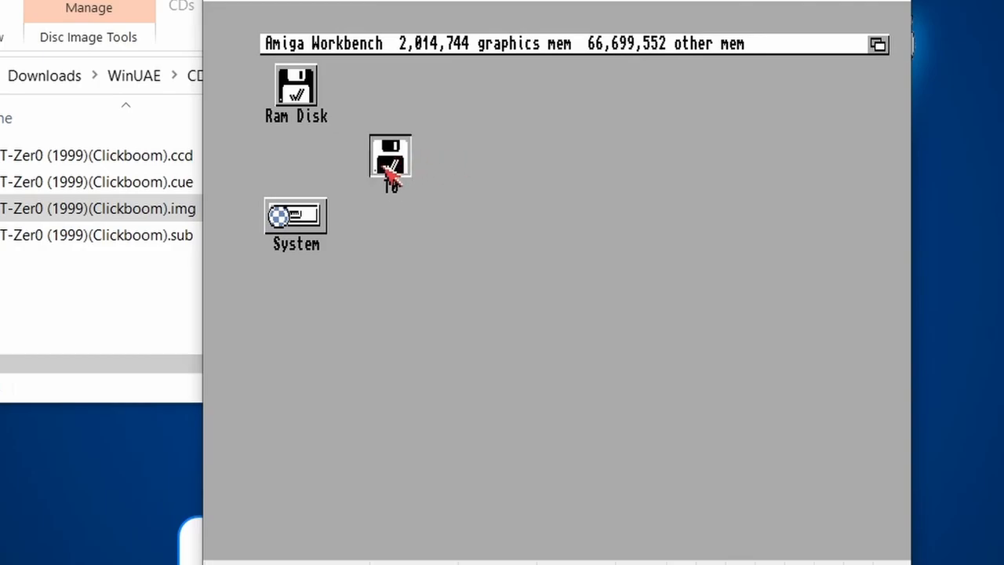
pyautogui.doubleClick(390, 157)
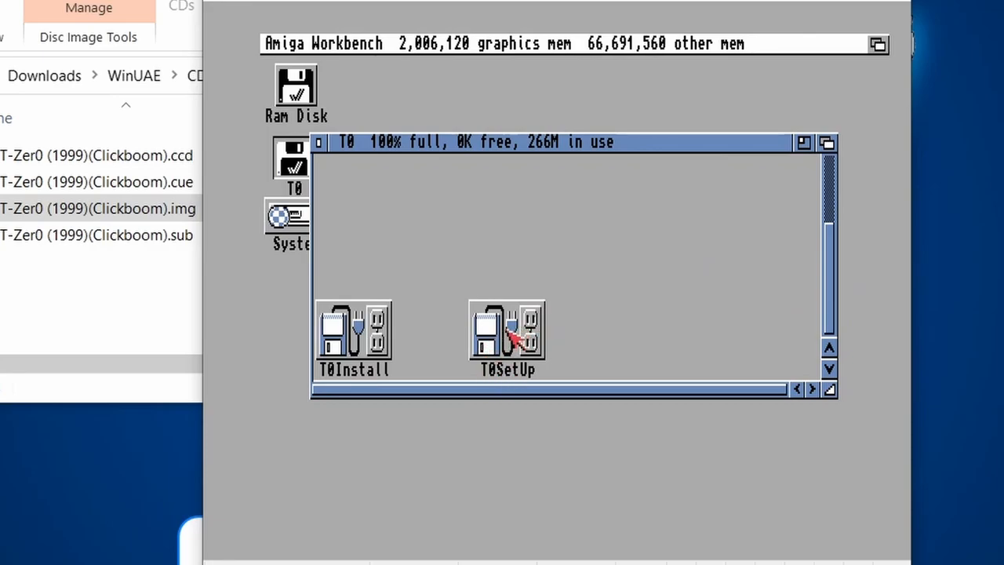
# - Run T0SetUp's CD Audio Setup and enter uaescsi.device as the CD-ROM control device
pyautogui.doubleClick(506, 329)
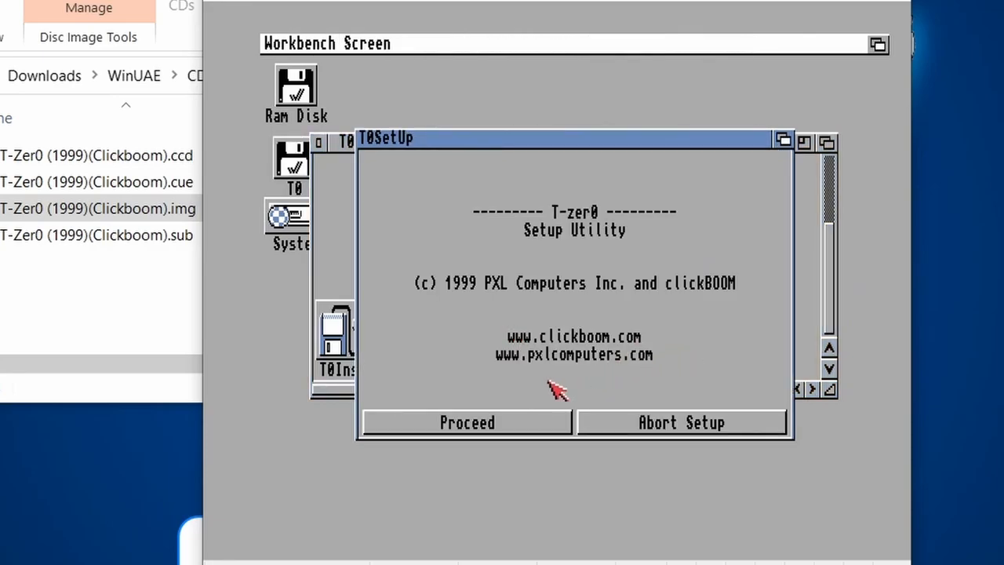
pyautogui.click(467, 422)
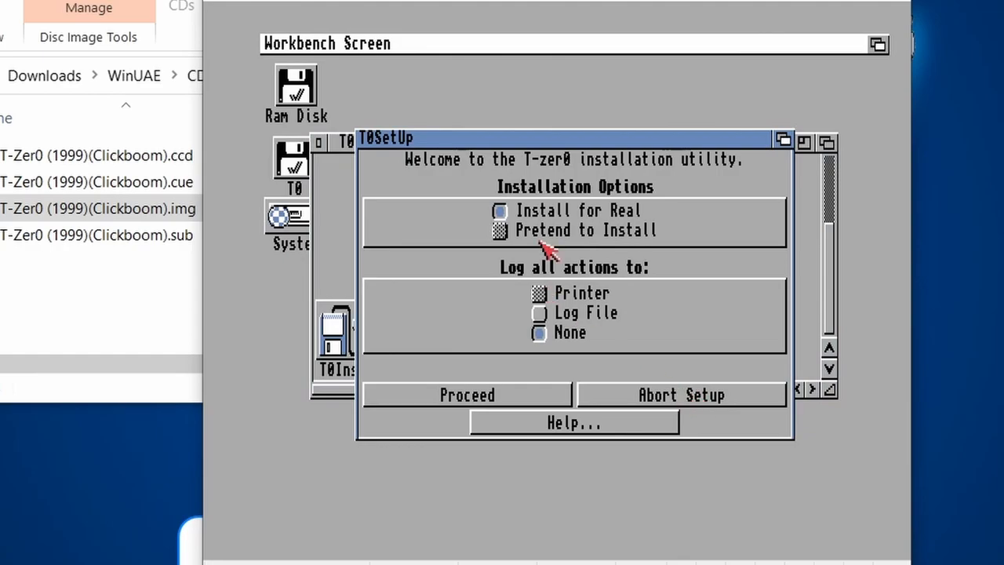
pyautogui.click(466, 394)
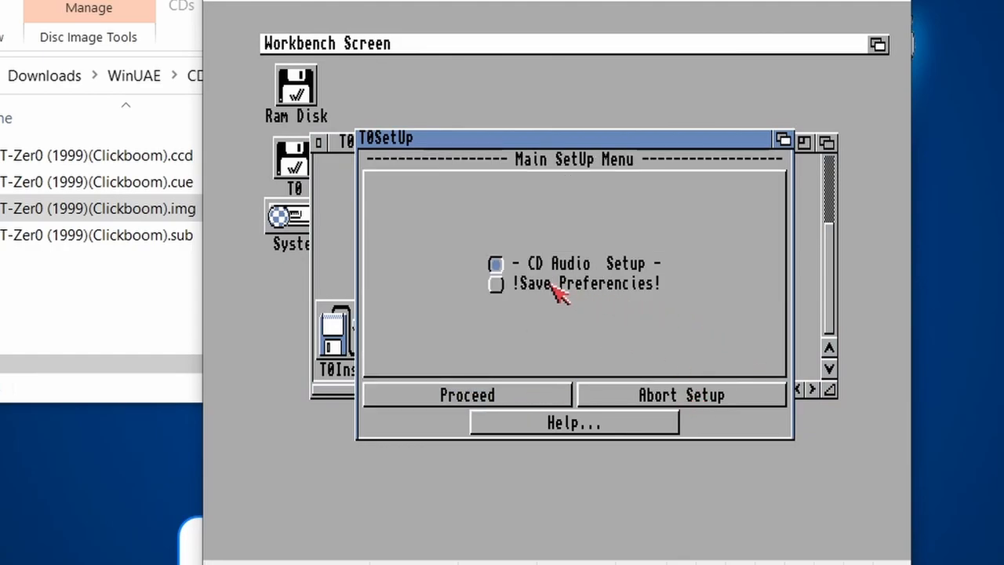
pyautogui.moveTo(593, 270)
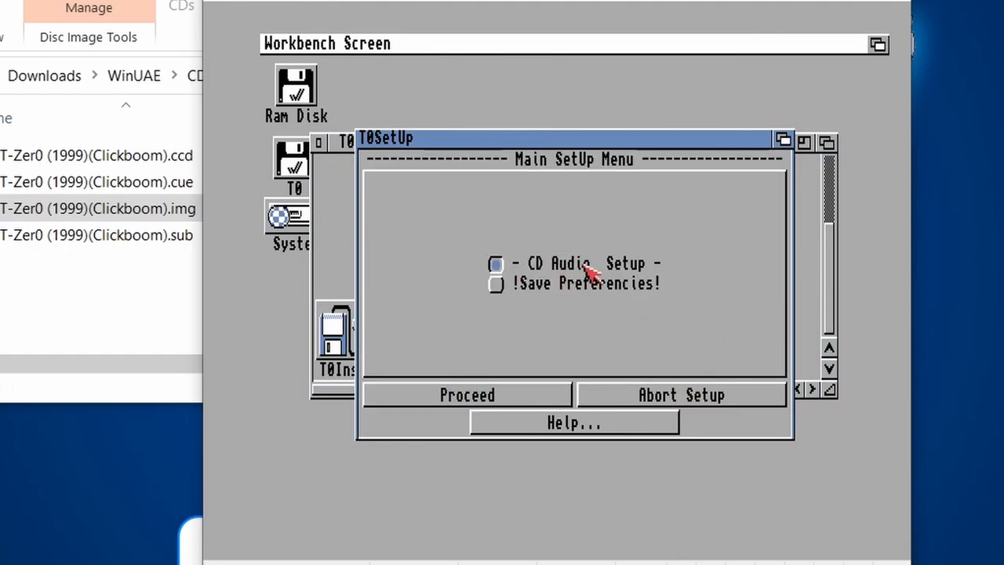
pyautogui.click(495, 264)
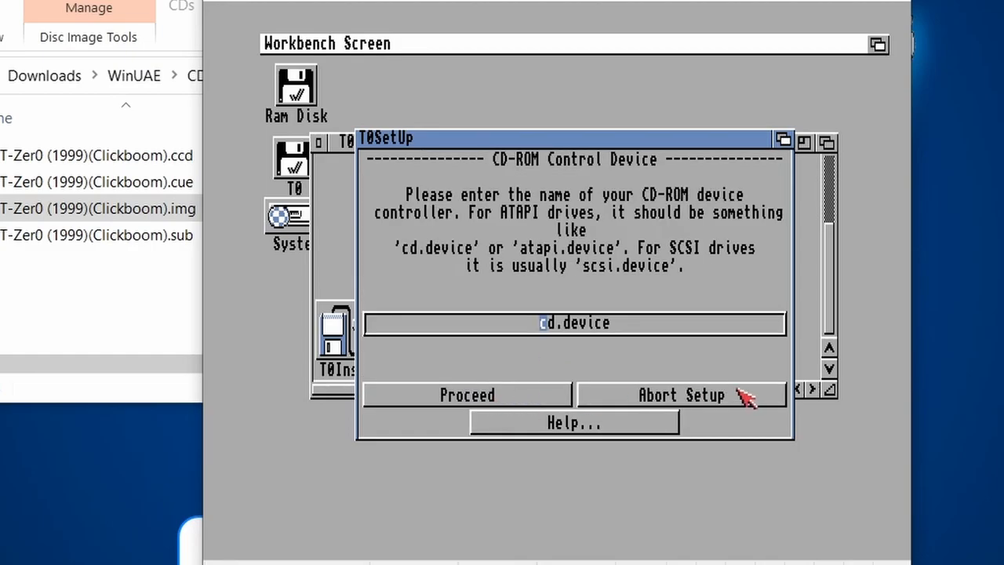
pyautogui.moveTo(416, 261)
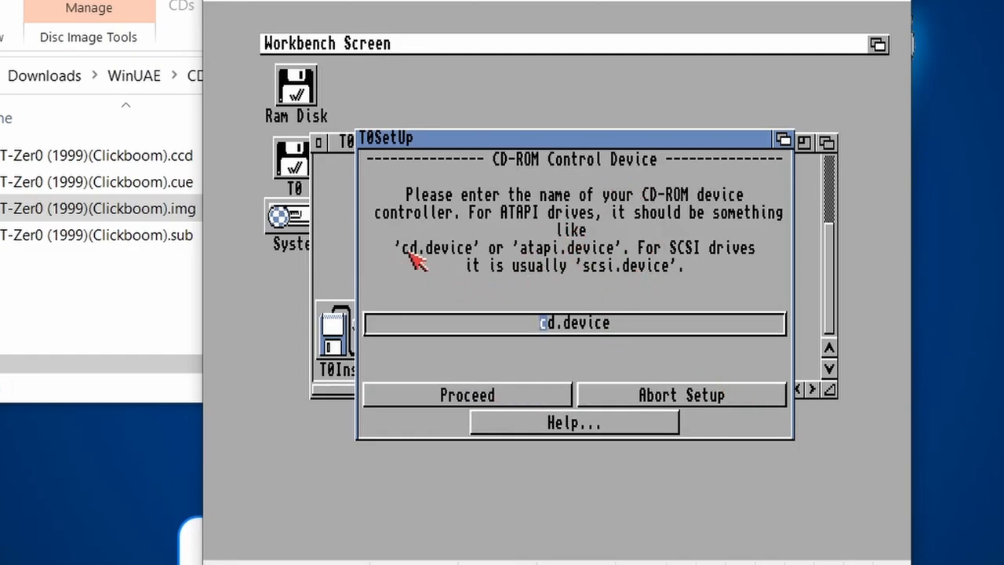
pyautogui.moveTo(713, 367)
pyautogui.write('uaes')
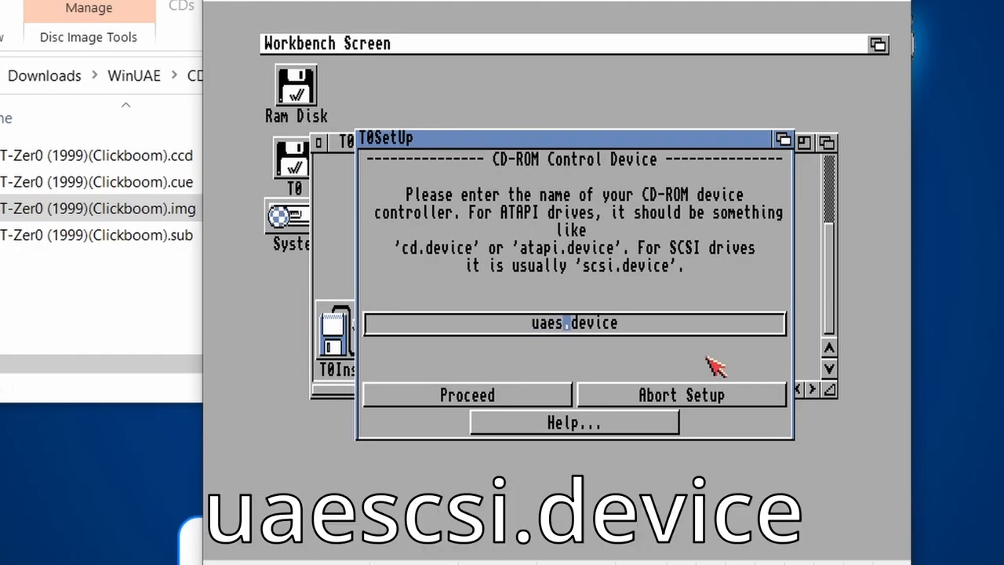
pyautogui.click(467, 395)
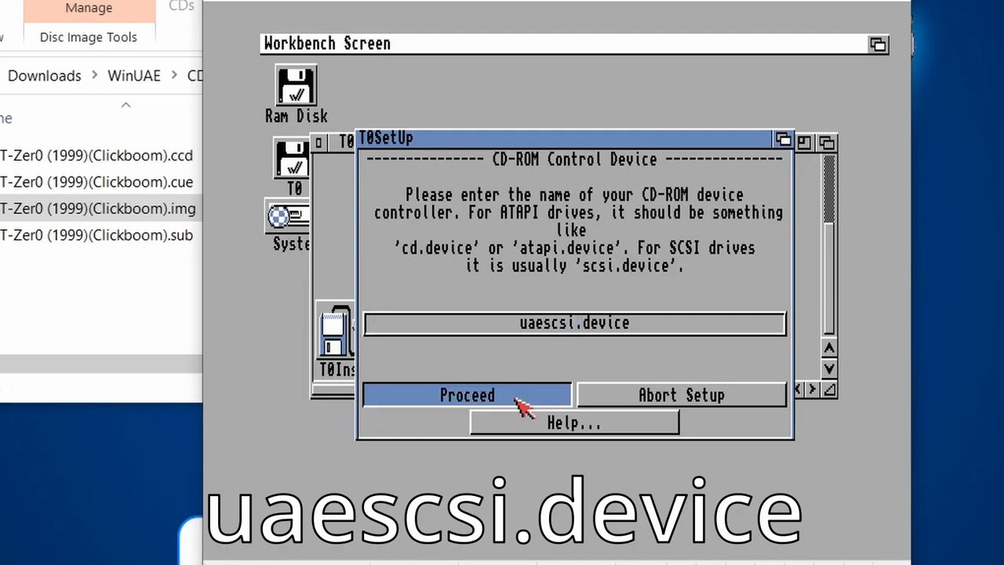
# - Accept CD-ROM unit 0, save the setup preferences, and launch T-zer0 from the T0 window
pyautogui.click(467, 395)
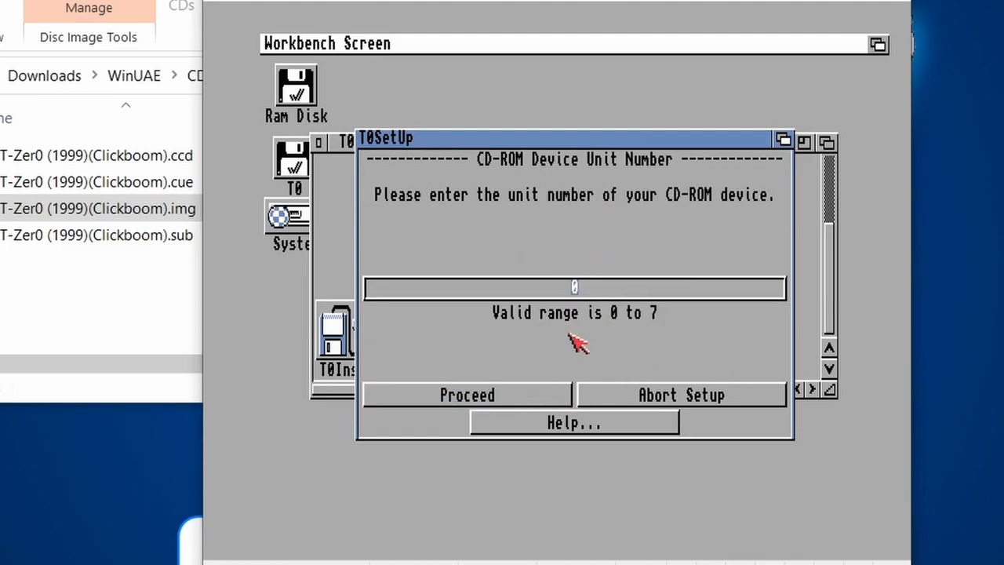
pyautogui.click(467, 393)
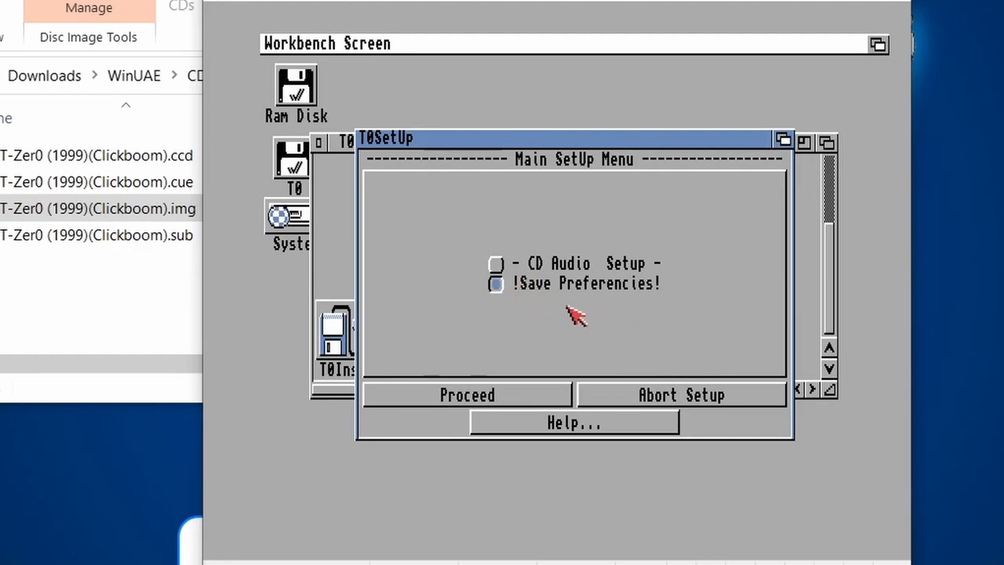
pyautogui.click(466, 395)
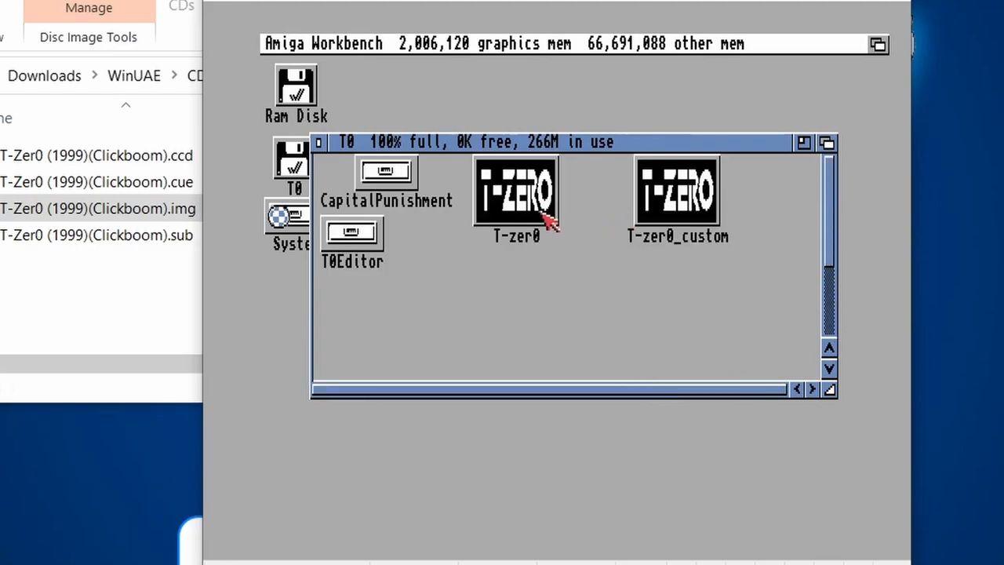
pyautogui.click(517, 193)
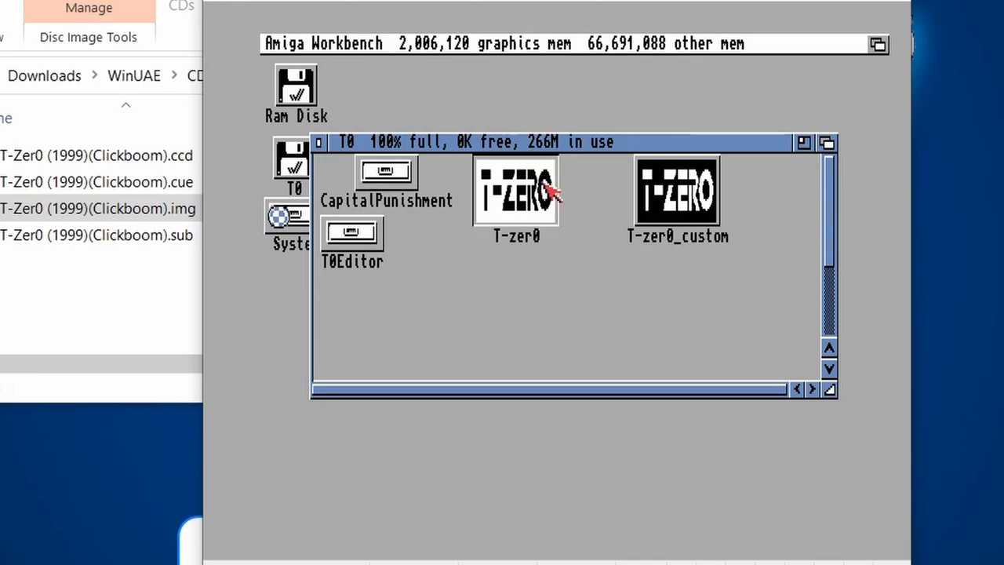
pyautogui.doubleClick(515, 191)
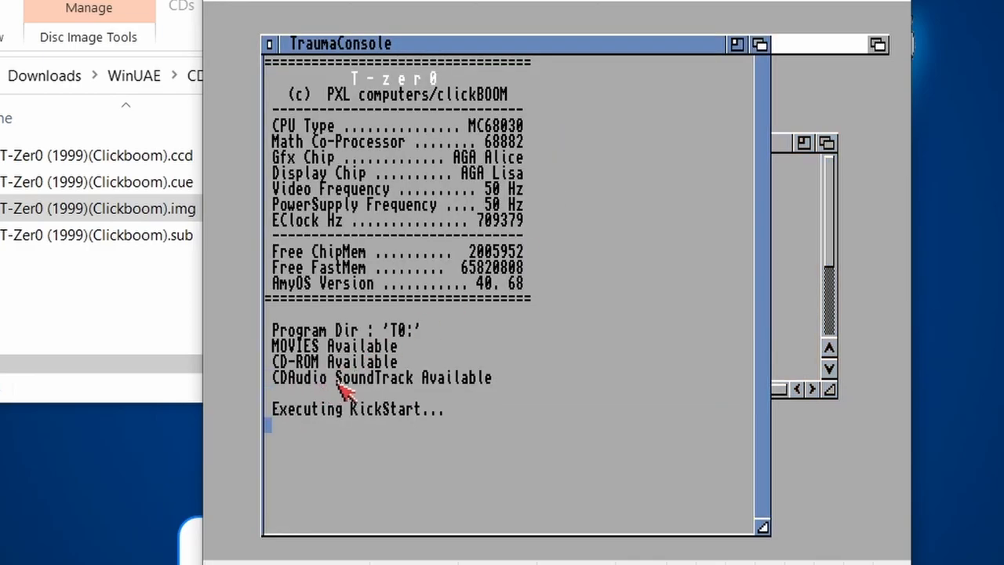